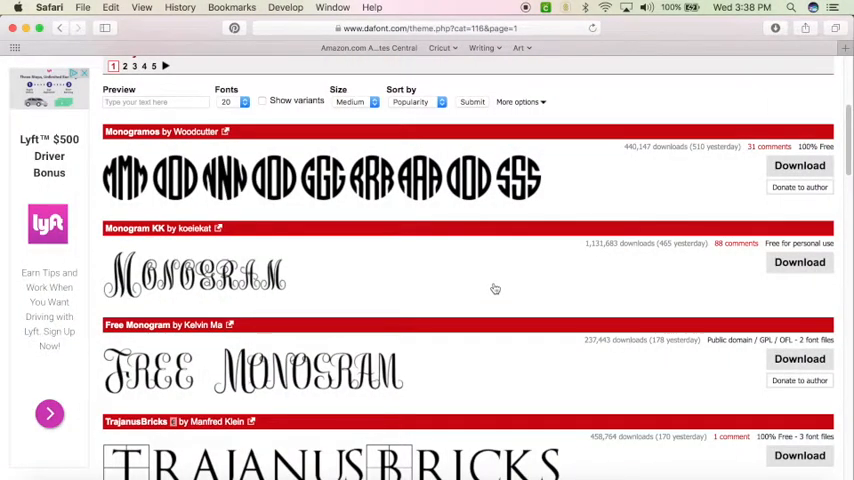
{"action": "mouse_move", "coordinate": [473, 173]}
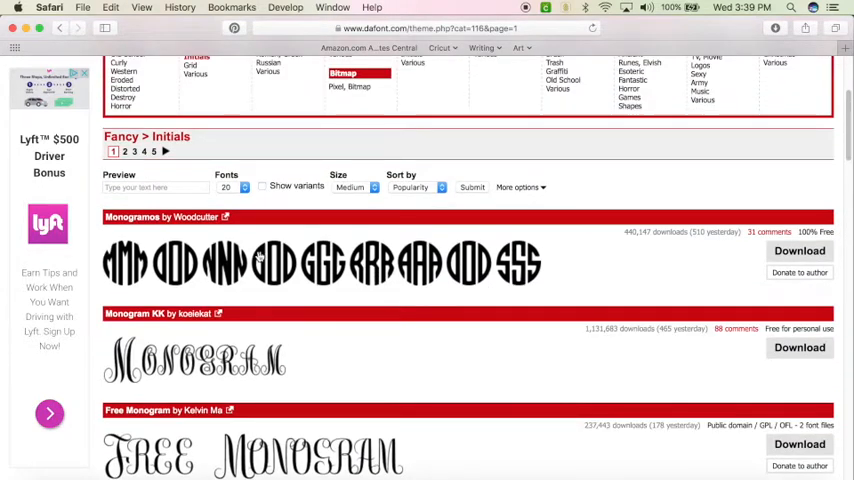
{"action": "mouse_move", "coordinate": [297, 281]}
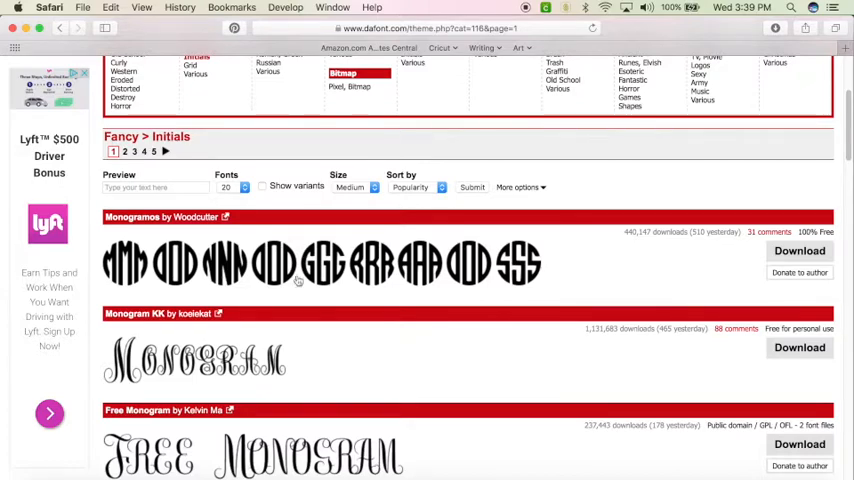
{"action": "mouse_move", "coordinate": [358, 310]}
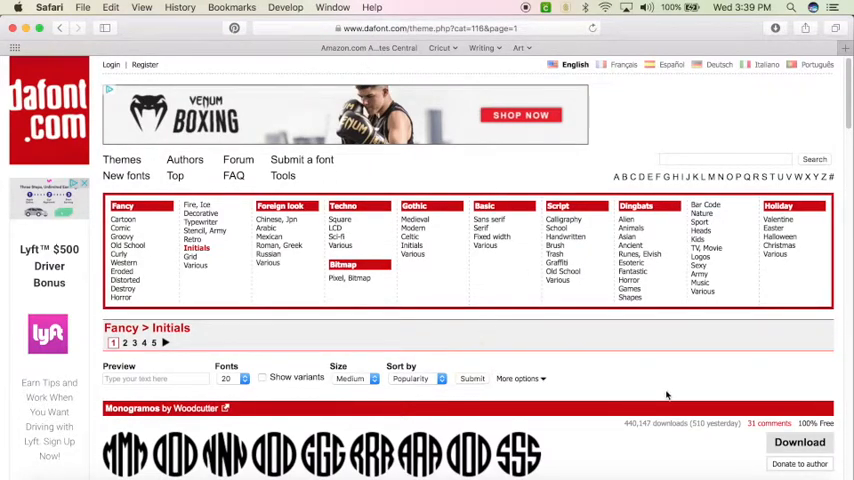
Search DaFont for 'monogram' and scroll down to the Monogramos result
{"action": "scroll", "scroll_direction": "down", "scroll_amount": 3}
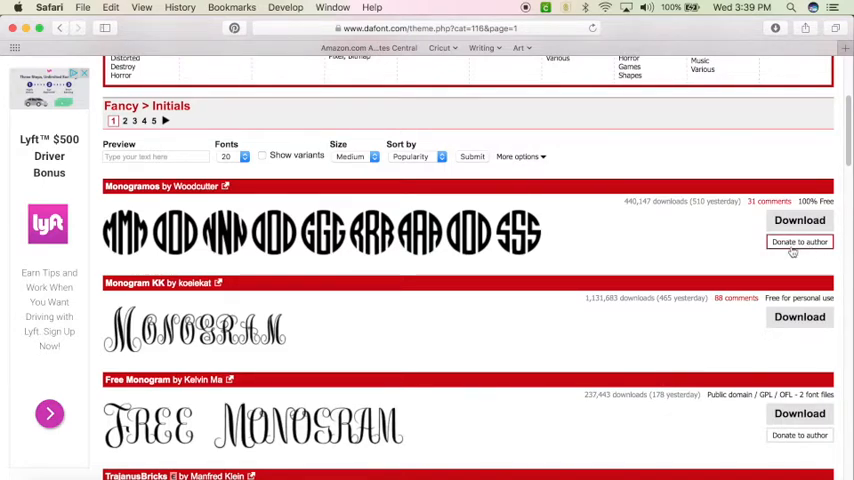
{"action": "mouse_move", "coordinate": [562, 257]}
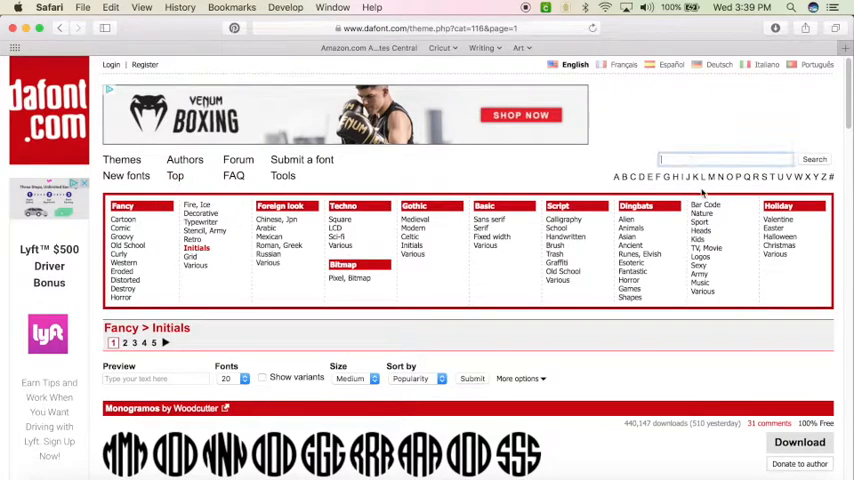
{"action": "type", "text": "monogram"}
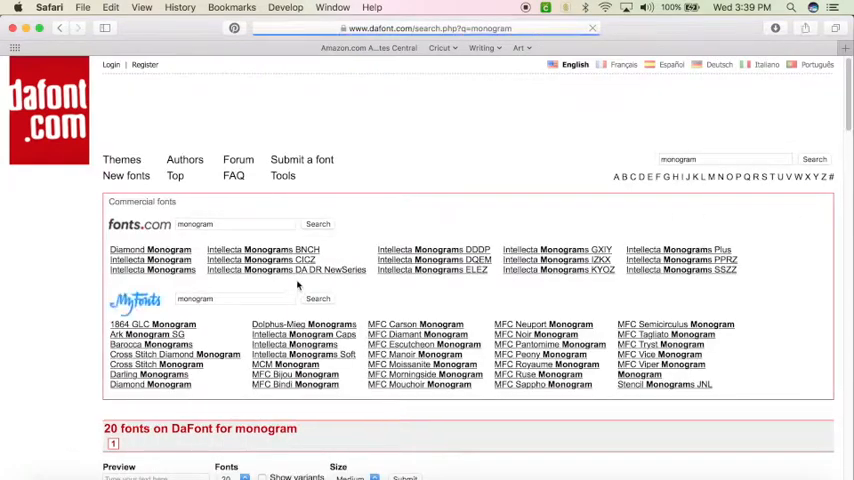
{"action": "scroll", "scroll_direction": "down", "scroll_amount": 3}
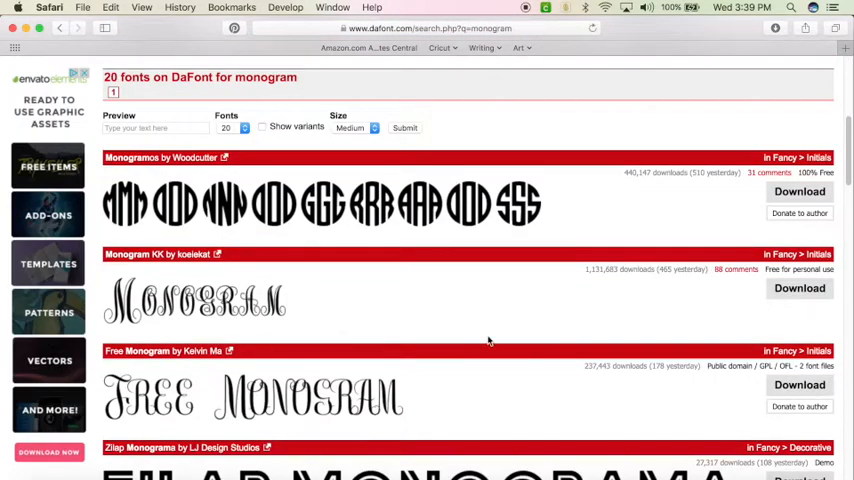
{"action": "mouse_move", "coordinate": [540, 237]}
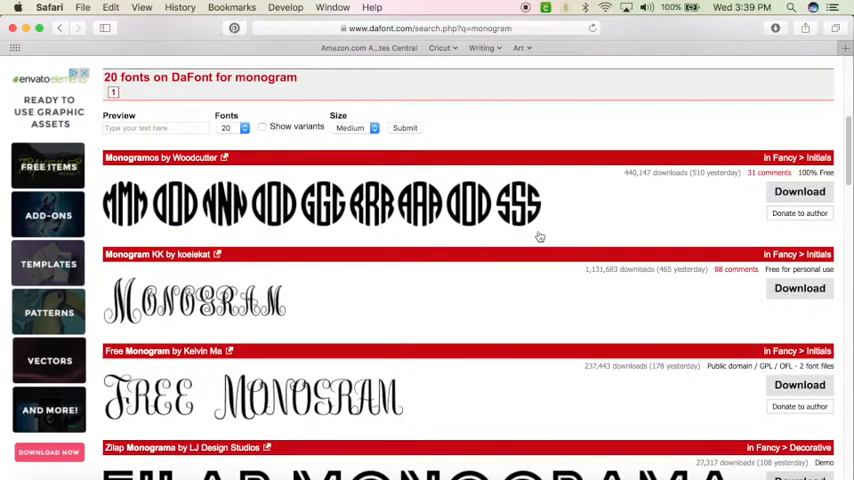
{"action": "mouse_move", "coordinate": [739, 207]}
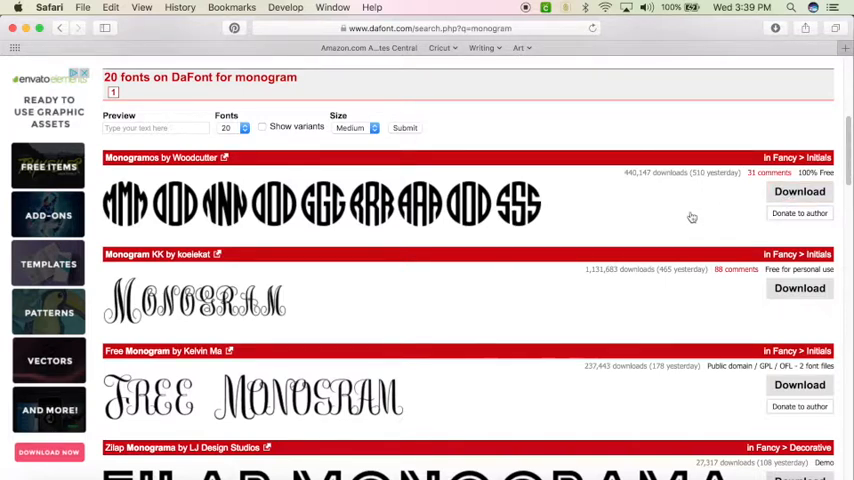
{"action": "mouse_move", "coordinate": [703, 214]}
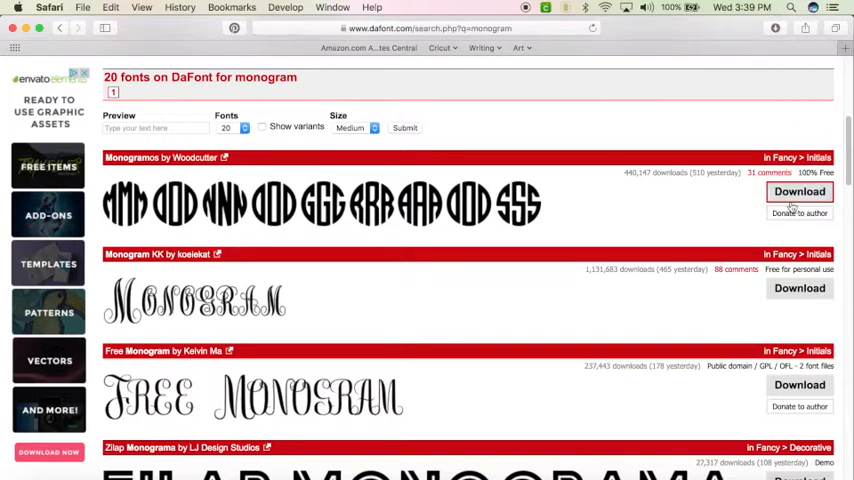
{"action": "mouse_move", "coordinate": [665, 98]}
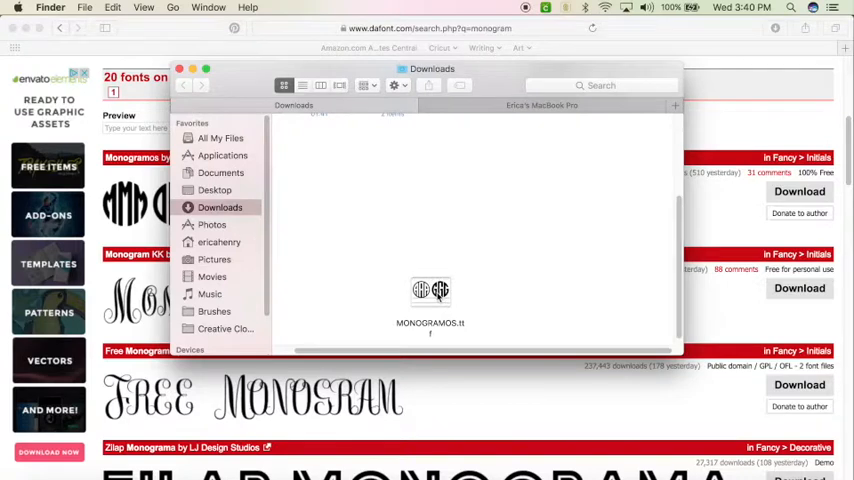
Install the downloaded MONOGRAMOS.ttf font and find it in Font Book's User list
{"action": "double_click", "coordinate": [430, 295]}
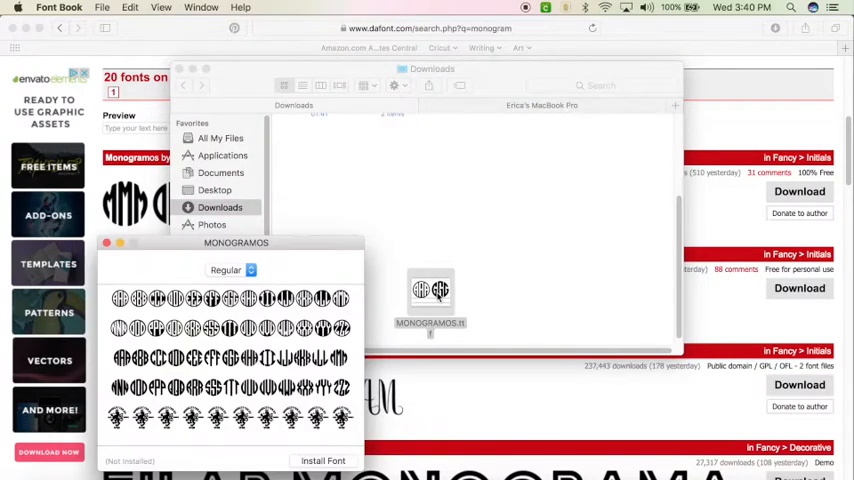
{"action": "left_click", "coordinate": [225, 270]}
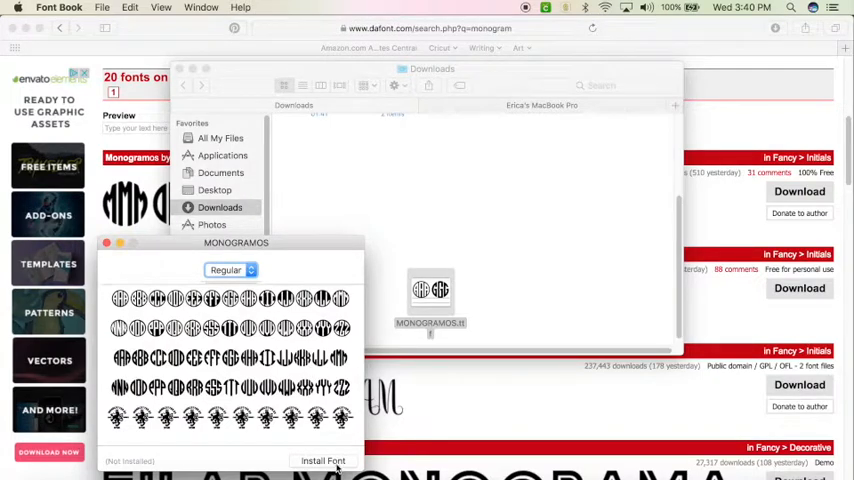
{"action": "left_click", "coordinate": [323, 461]}
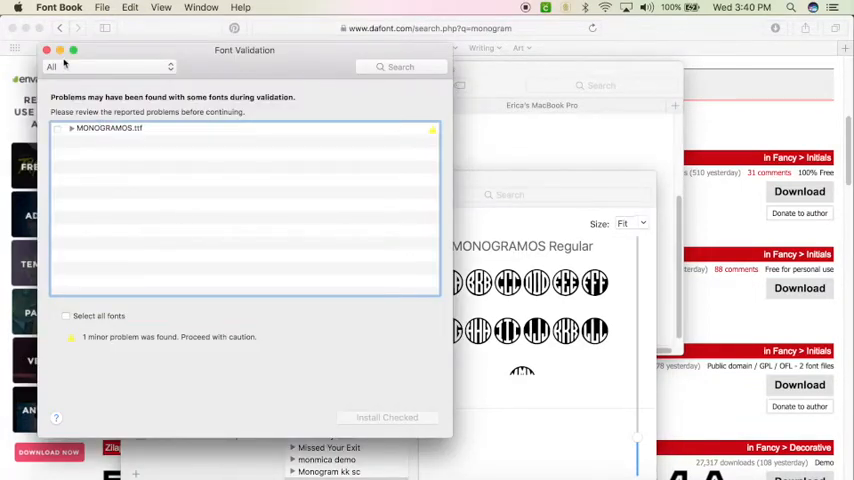
{"action": "mouse_move", "coordinate": [278, 330]}
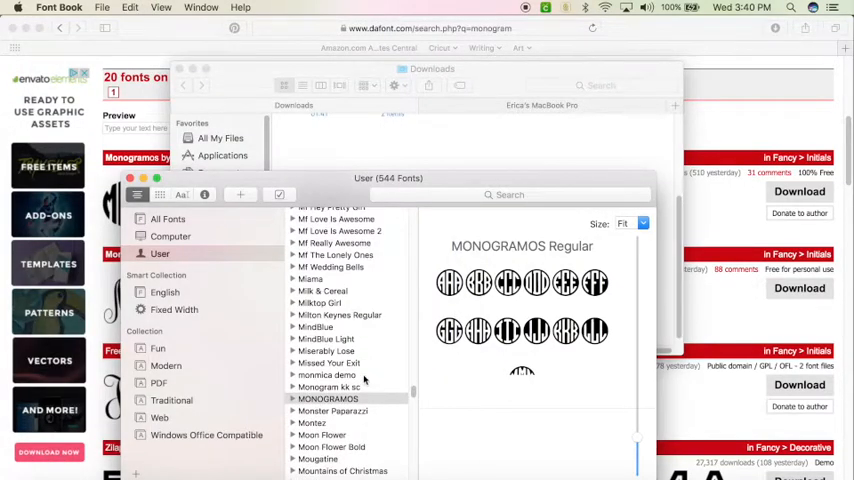
{"action": "scroll", "scroll_direction": "down", "scroll_amount": 3}
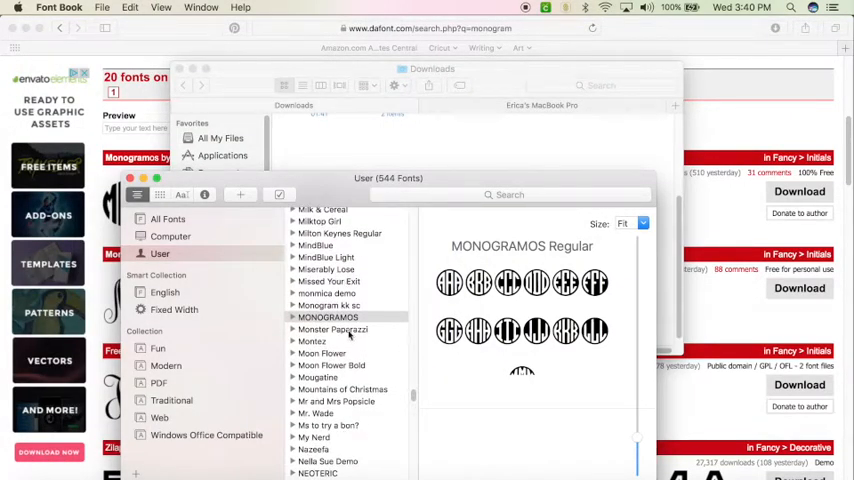
{"action": "left_click", "coordinate": [328, 317]}
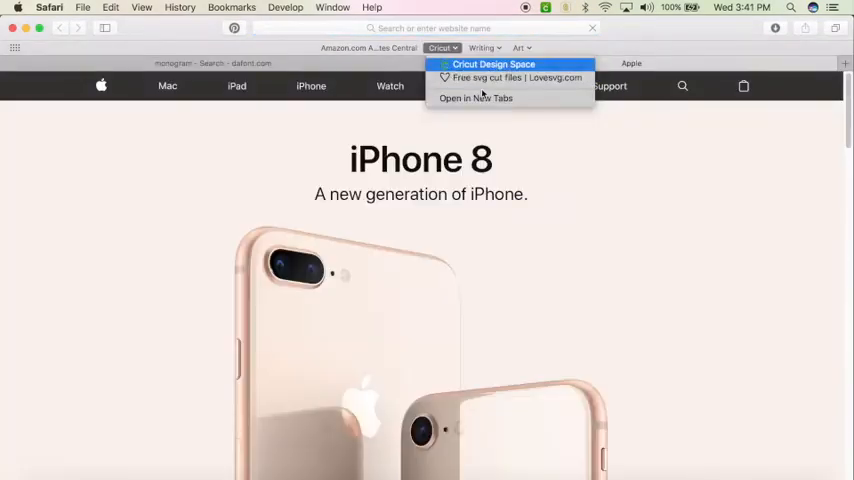
Open Cricut Design Space from the Cricut bookmarks and start a new blank project
{"action": "left_click", "coordinate": [493, 64]}
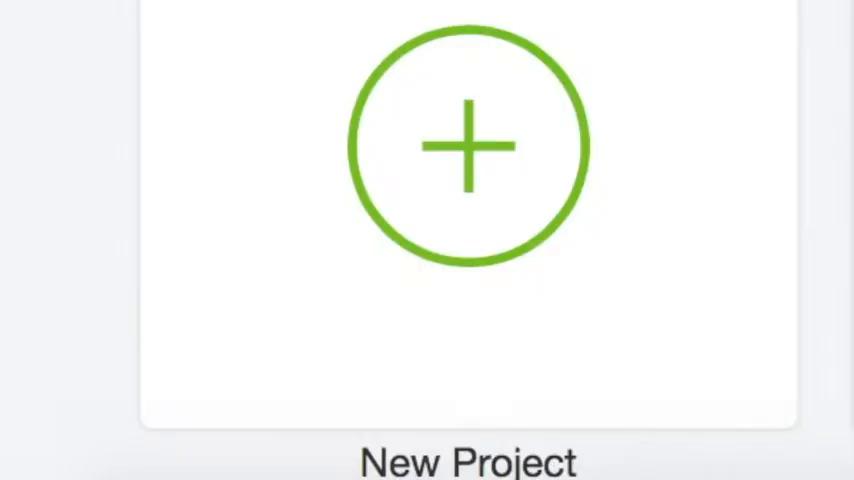
{"action": "left_click", "coordinate": [467, 147]}
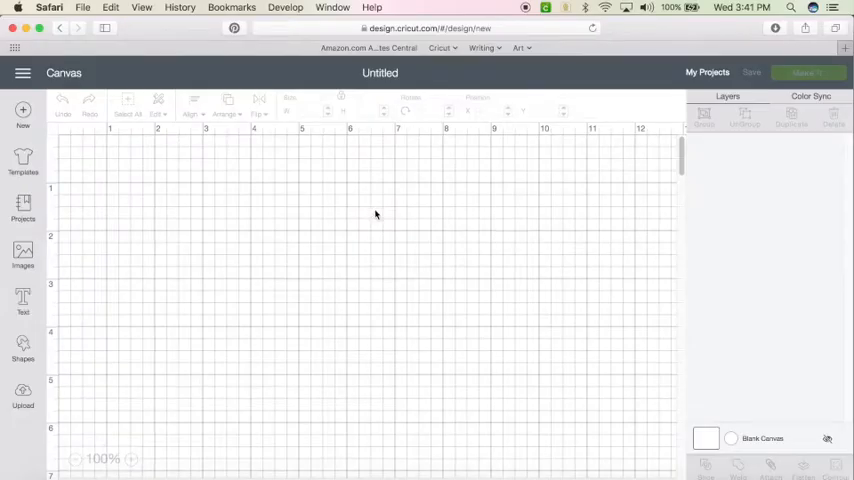
Add a text layer reading 'LTL' and move it near the top of the canvas
{"action": "left_click", "coordinate": [23, 300]}
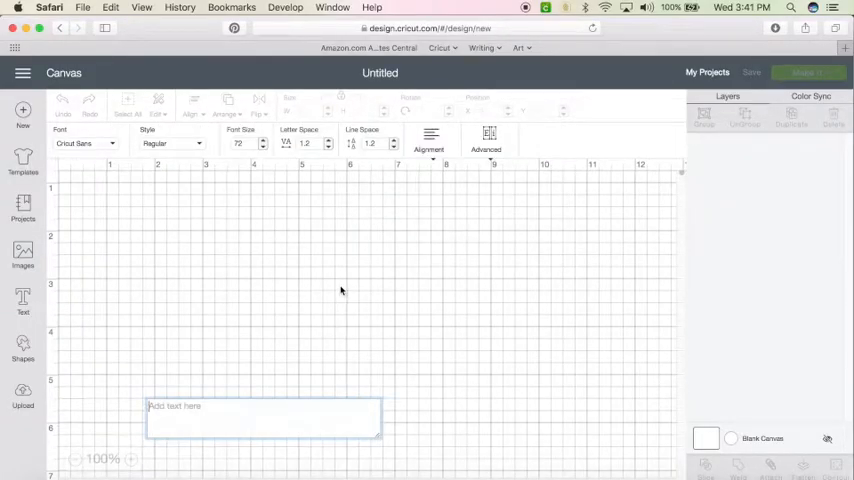
{"action": "type", "text": "LTL"}
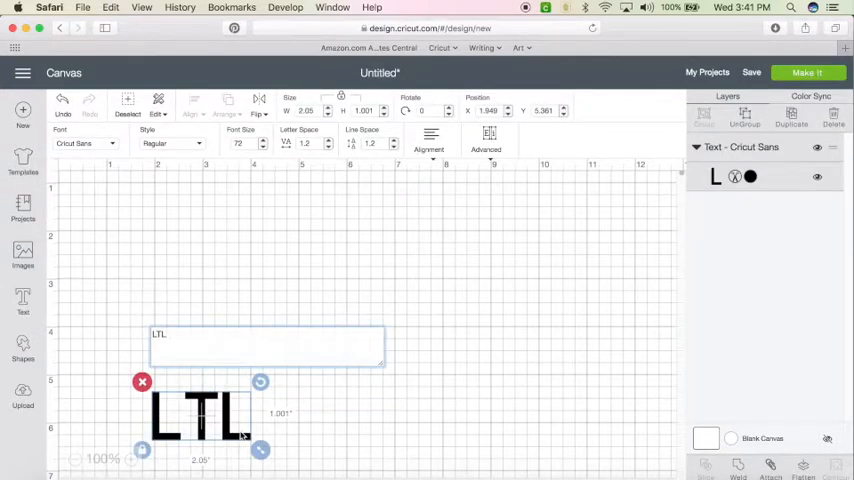
{"action": "left_click_drag", "start_coordinate": [200, 415], "coordinate": [310, 218]}
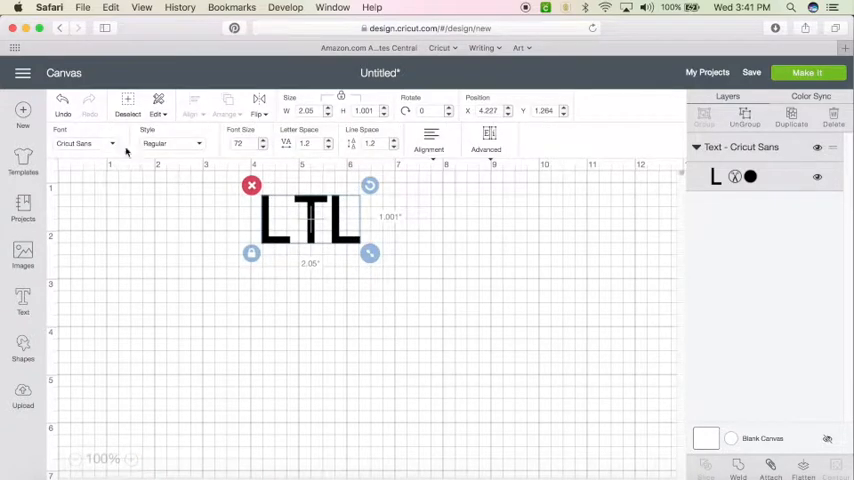
Search the fonts for 'mono' and apply MONOGRAMOS to the LTL text
{"action": "left_click", "coordinate": [85, 143]}
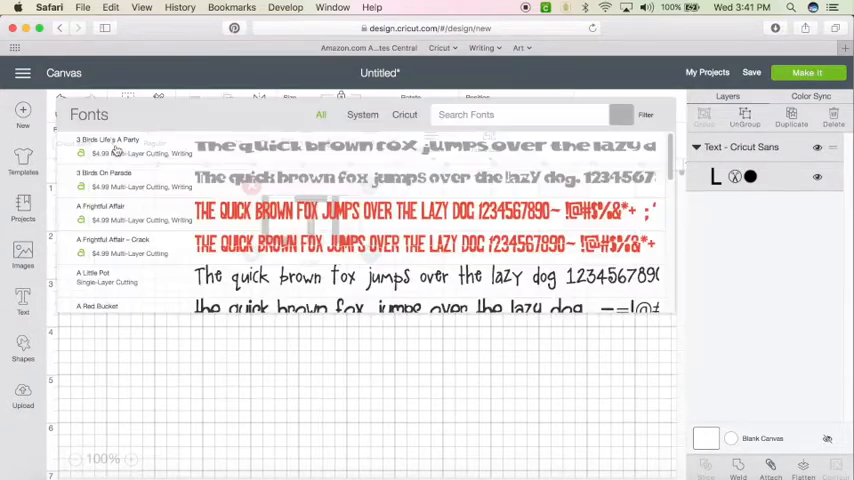
{"action": "left_click", "coordinate": [362, 114]}
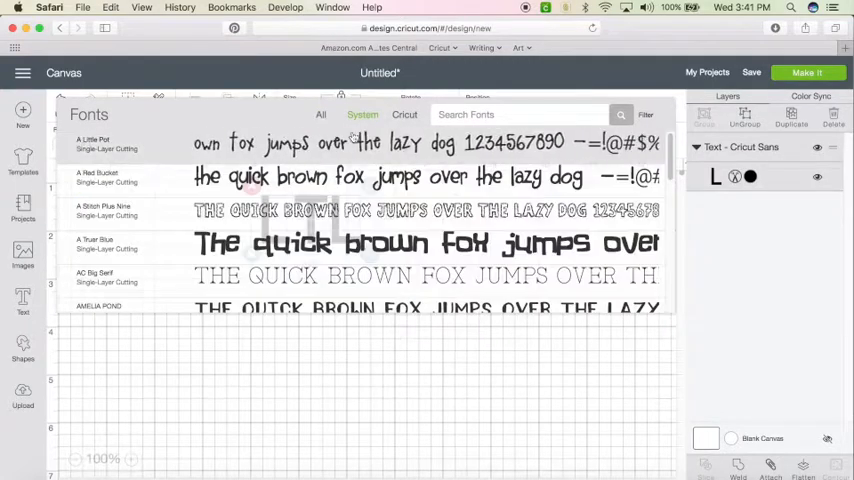
{"action": "type", "text": "monog"}
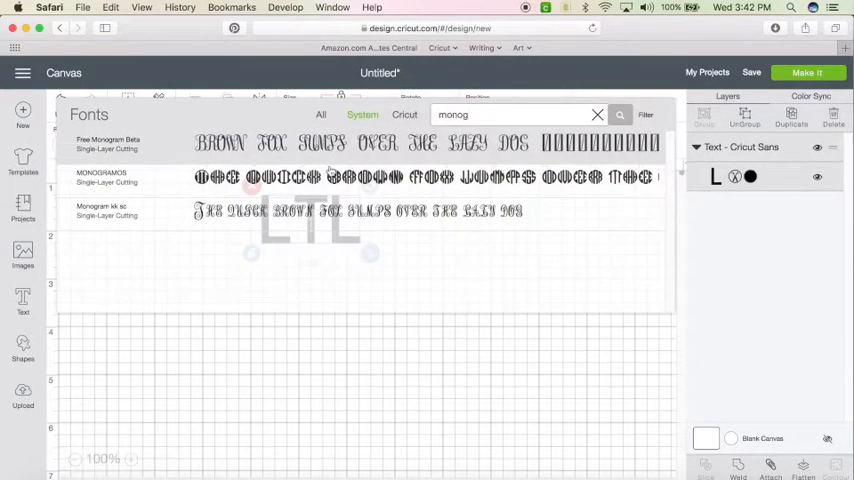
{"action": "left_click", "coordinate": [101, 172]}
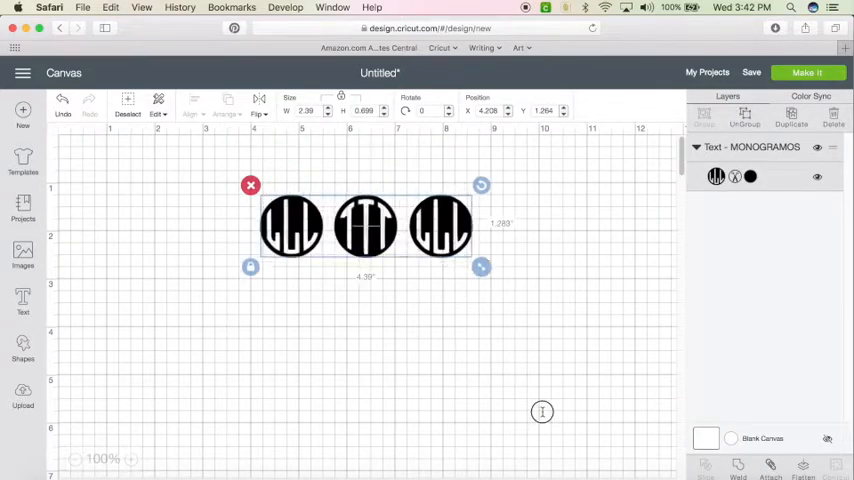
Enlarge the LTL monogram to about 11 inches wide
{"action": "left_click_drag", "start_coordinate": [481, 267], "coordinate": [427, 273]}
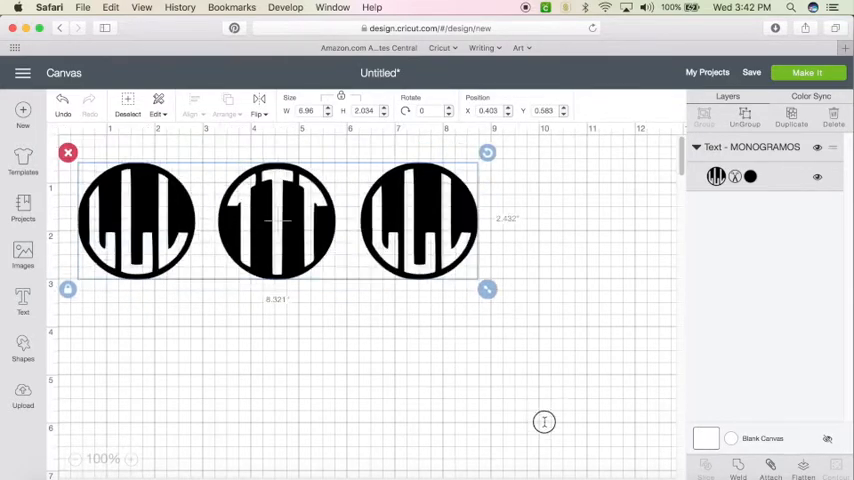
{"action": "left_click_drag", "start_coordinate": [487, 289], "coordinate": [593, 335]}
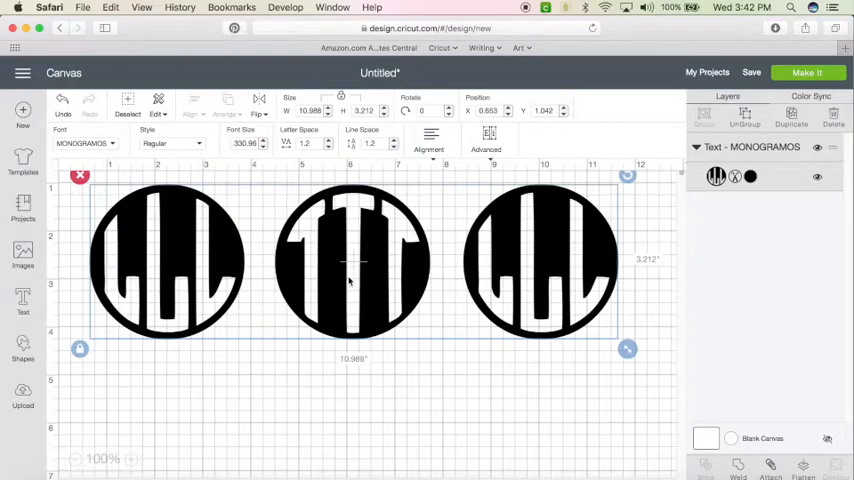
{"action": "mouse_move", "coordinate": [556, 360]}
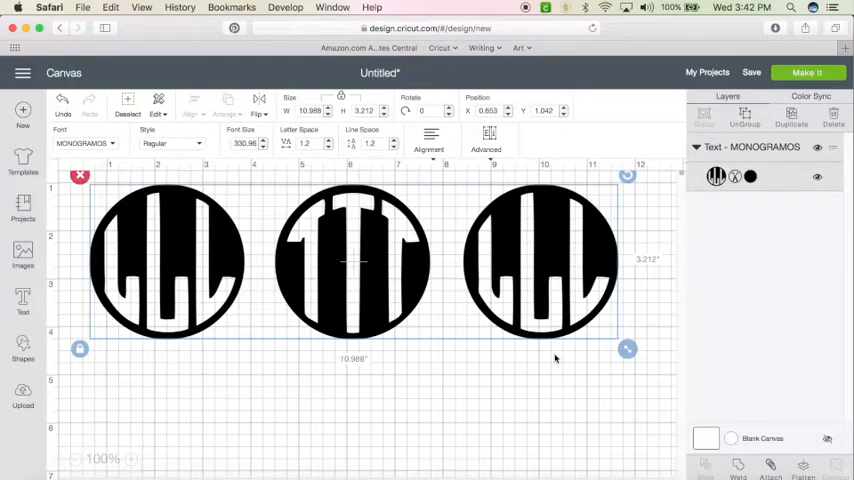
{"action": "mouse_move", "coordinate": [573, 291]}
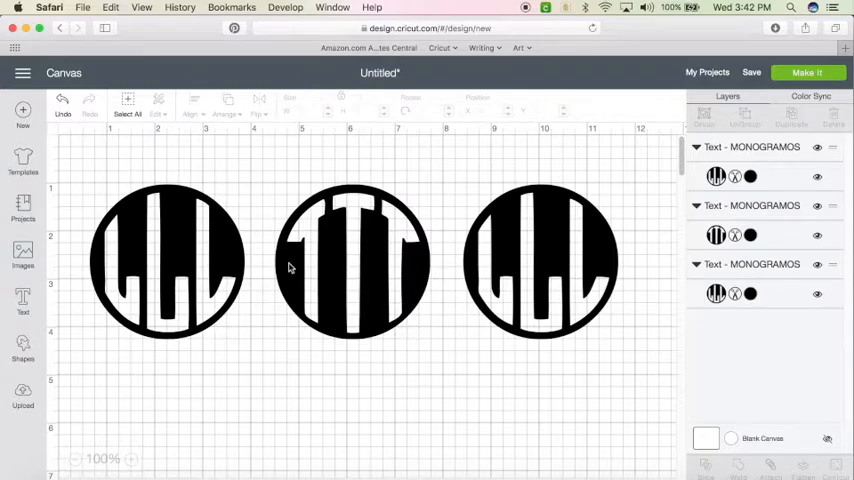
Insert a square, resize it to about 2.33 × 4.33 inches and colour it pink
{"action": "left_click", "coordinate": [22, 348]}
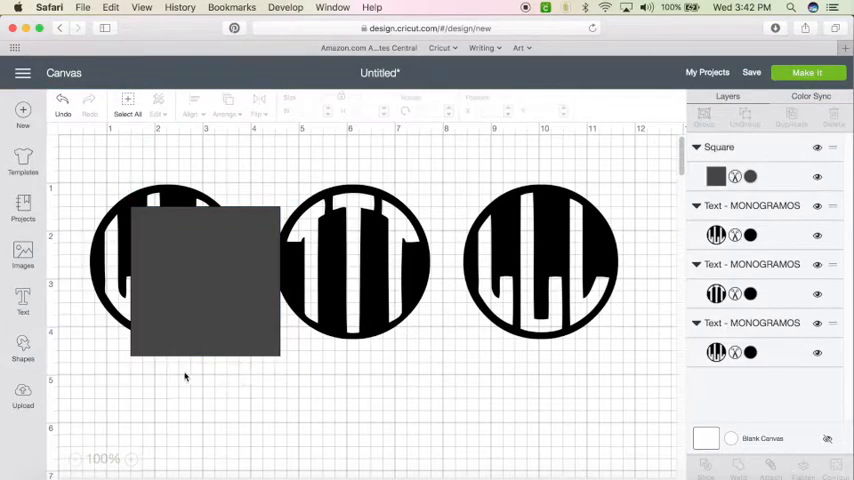
{"action": "left_click", "coordinate": [205, 280]}
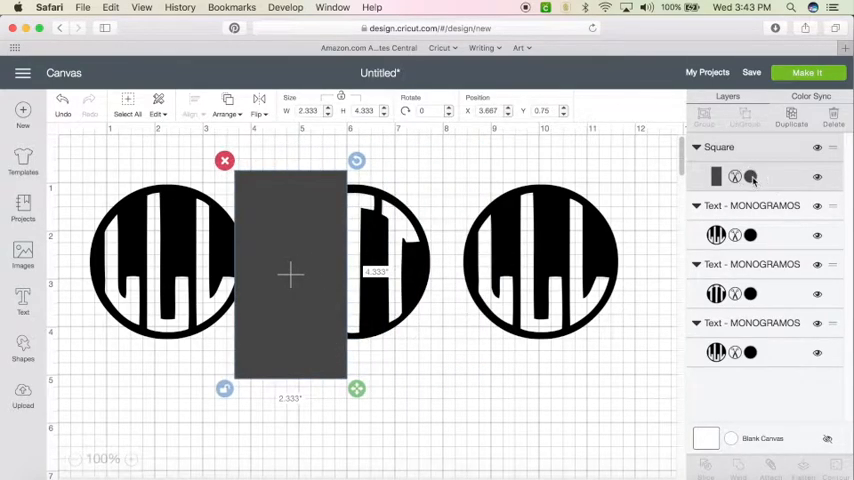
{"action": "left_click", "coordinate": [750, 177]}
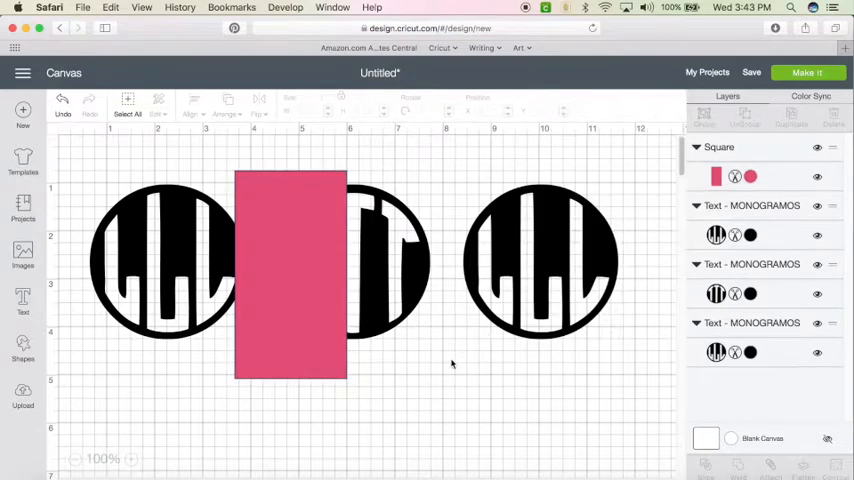
{"action": "left_click", "coordinate": [290, 270]}
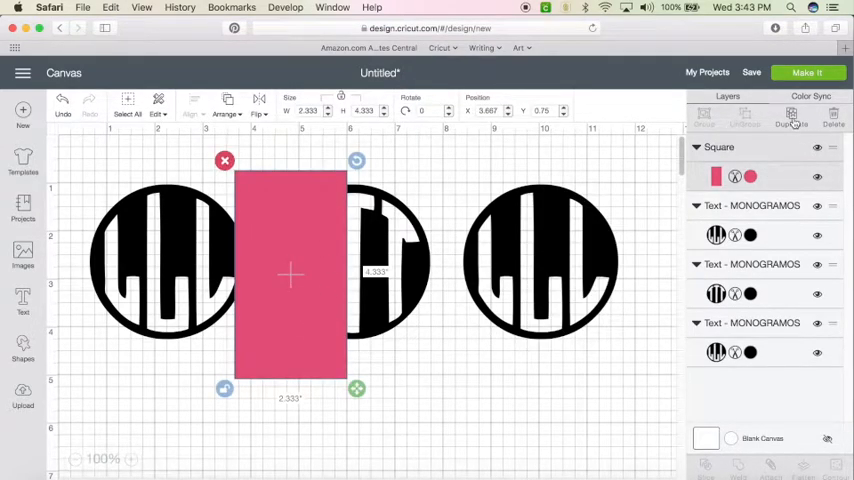
Duplicate the pink rectangle twice and move a copy over the right-hand monogram
{"action": "left_click", "coordinate": [791, 115]}
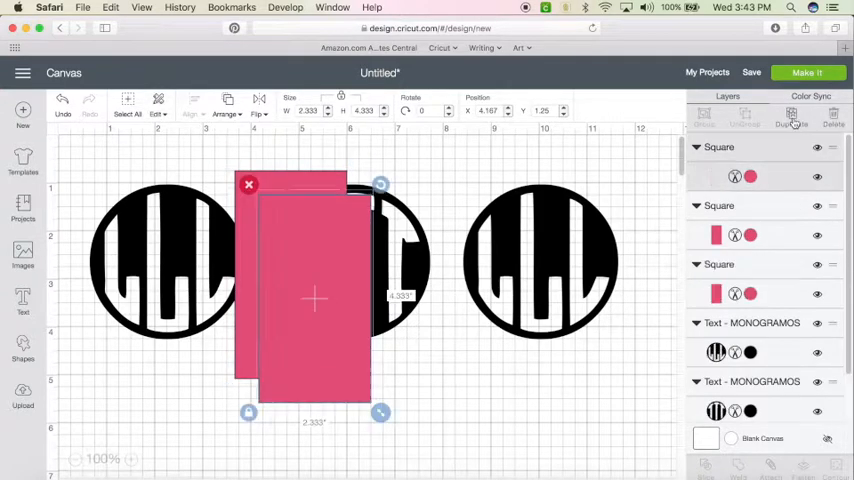
{"action": "left_click", "coordinate": [791, 115]}
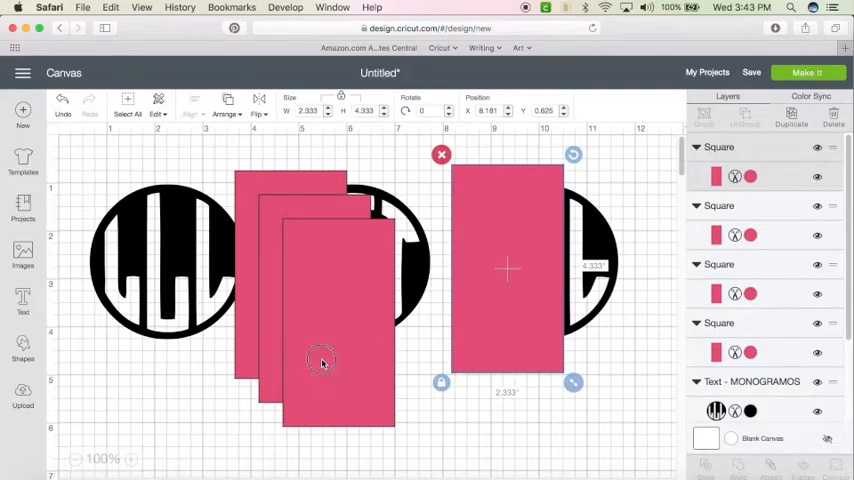
{"action": "left_click_drag", "start_coordinate": [322, 360], "coordinate": [198, 271]}
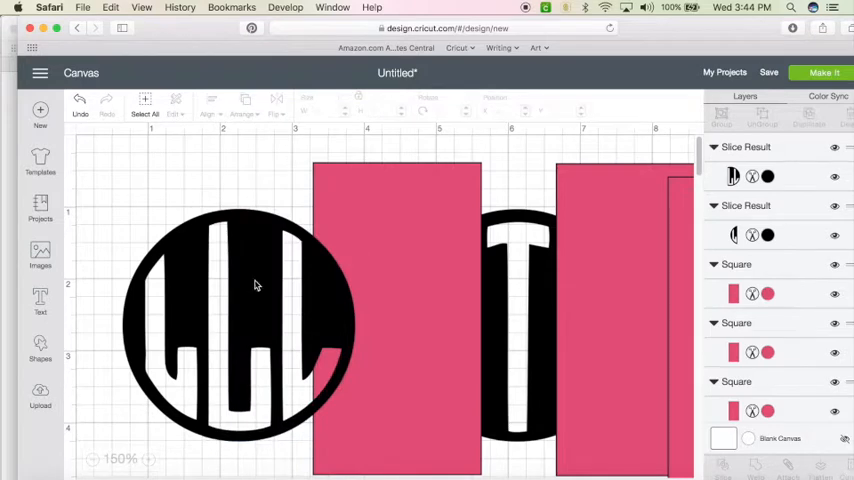
{"action": "mouse_move", "coordinate": [250, 275]}
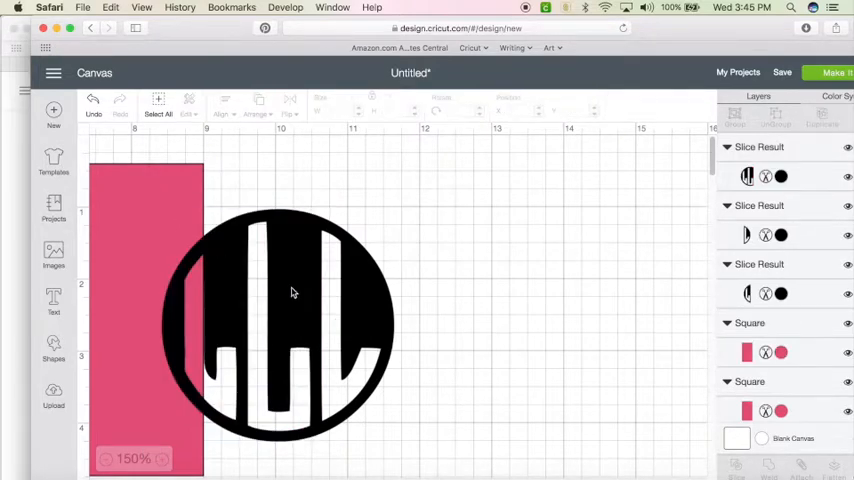
Select the right-hand monogram layer
{"action": "left_click", "coordinate": [268, 284]}
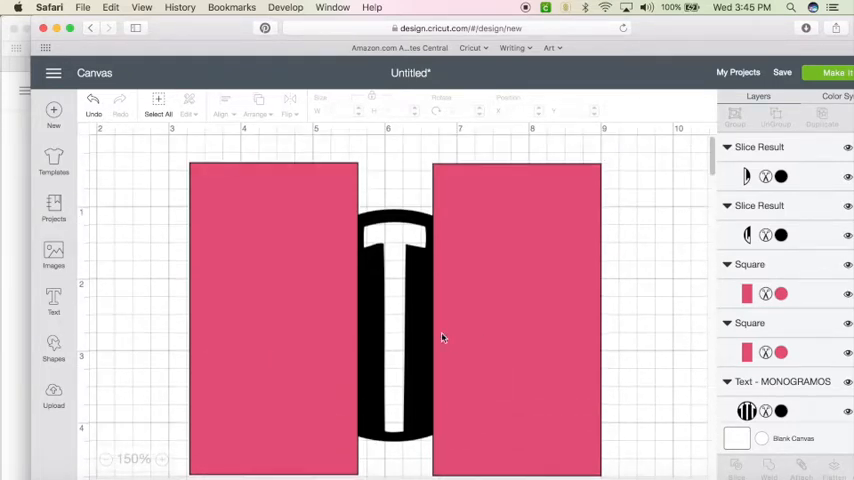
{"action": "mouse_move", "coordinate": [397, 303]}
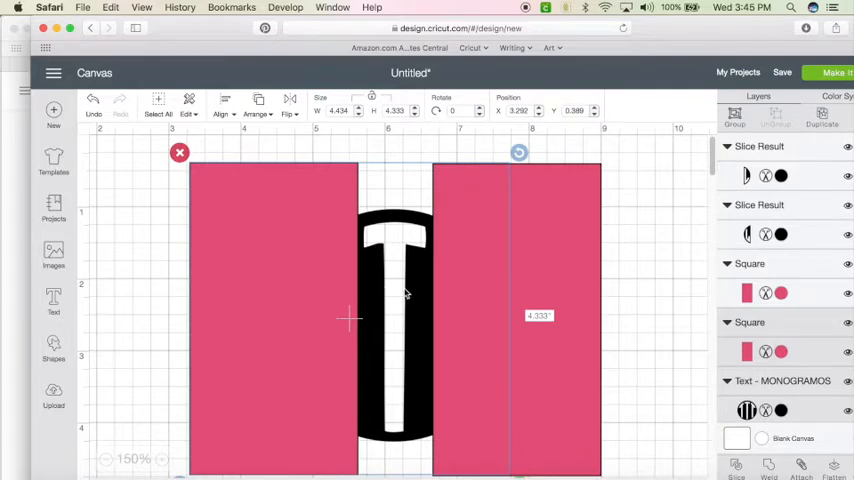
{"action": "mouse_move", "coordinate": [340, 315]}
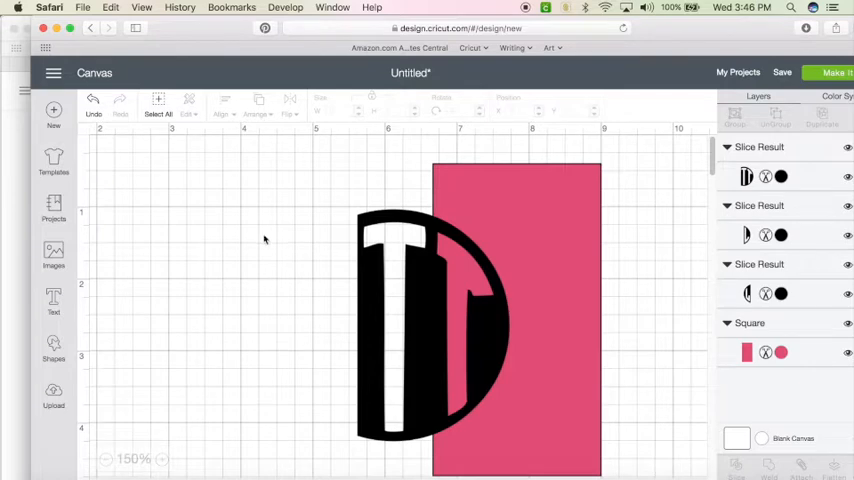
{"action": "mouse_move", "coordinate": [352, 158]}
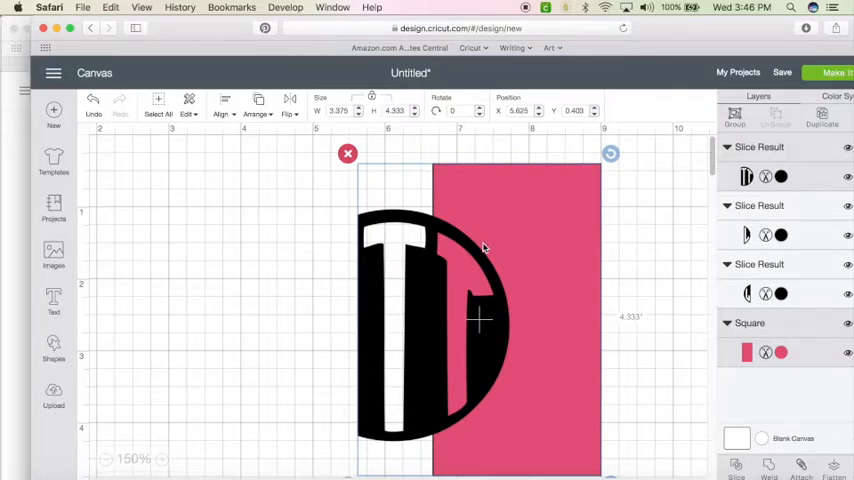
{"action": "mouse_move", "coordinate": [764, 380]}
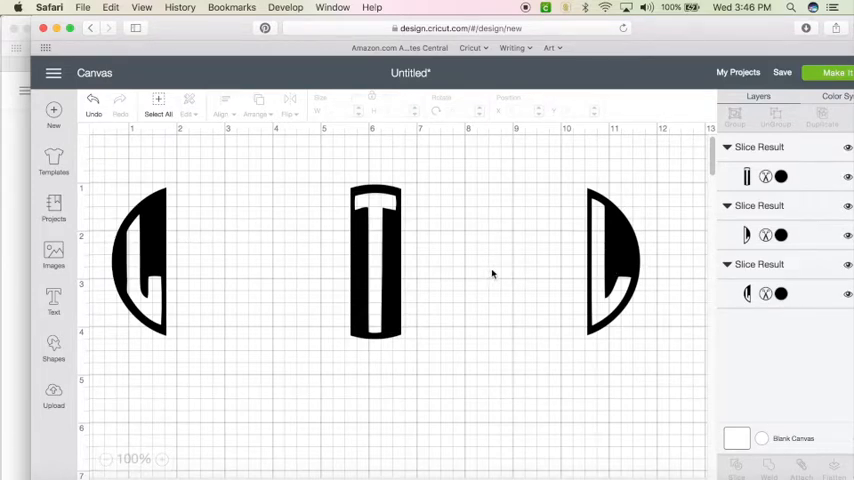
Move the T bar and right crescent together onto the left crescent
{"action": "left_click", "coordinate": [375, 262]}
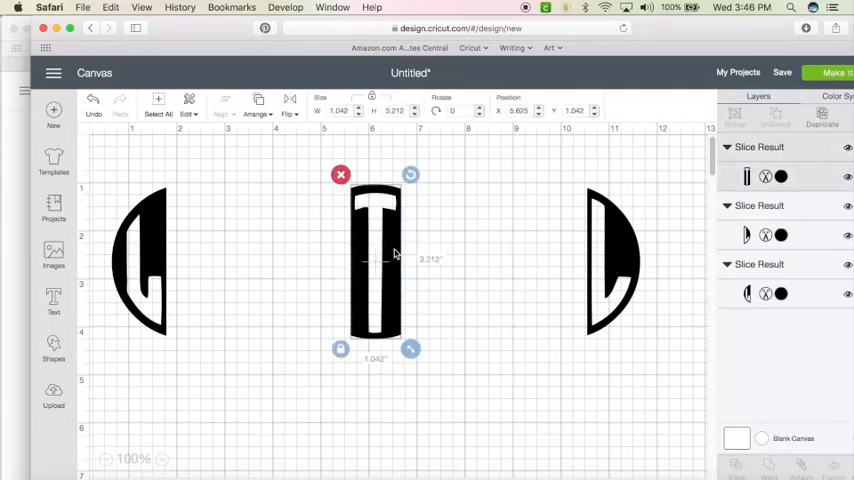
{"action": "left_click_drag", "start_coordinate": [375, 260], "coordinate": [190, 260]}
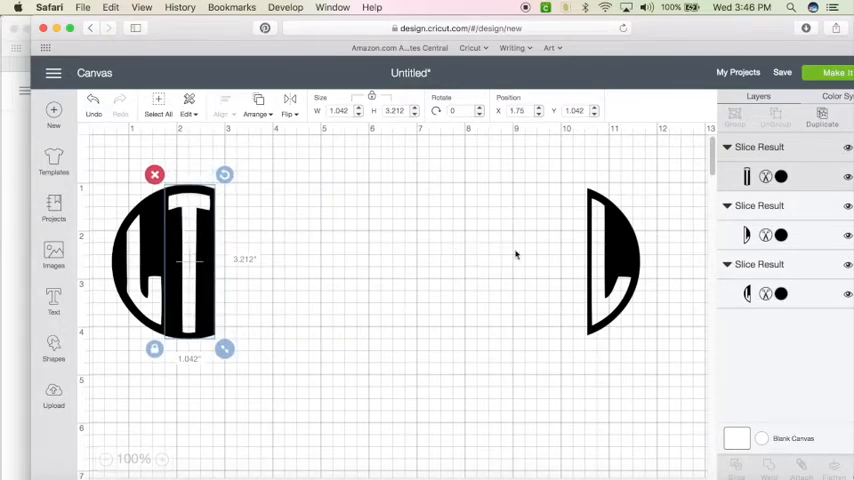
{"action": "left_click_drag", "start_coordinate": [610, 260], "coordinate": [240, 260]}
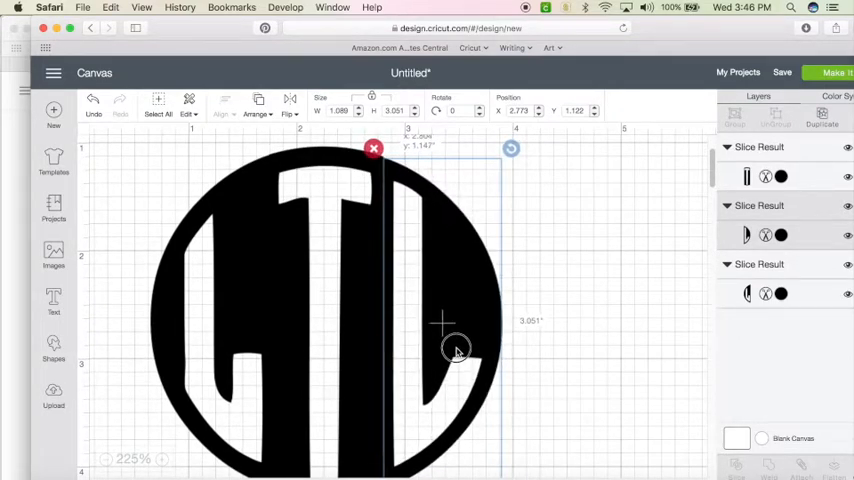
{"action": "left_click_drag", "start_coordinate": [455, 350], "coordinate": [247, 330]}
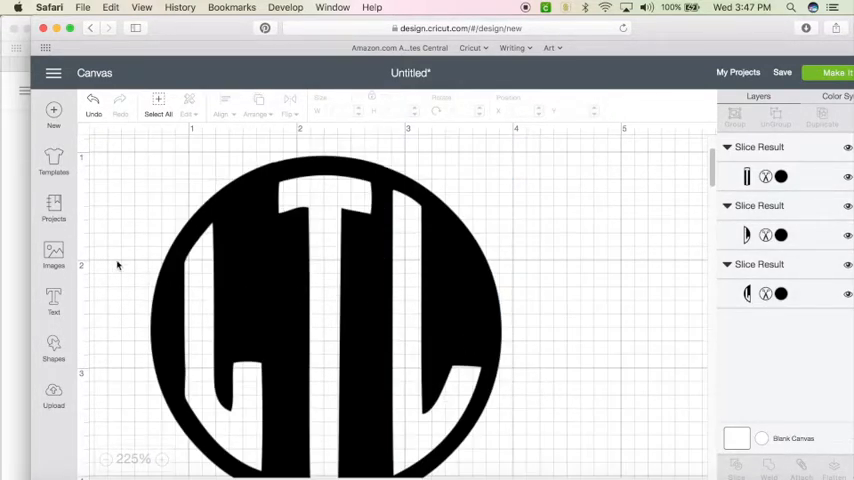
{"action": "left_click_drag", "start_coordinate": [112, 278], "coordinate": [558, 361]}
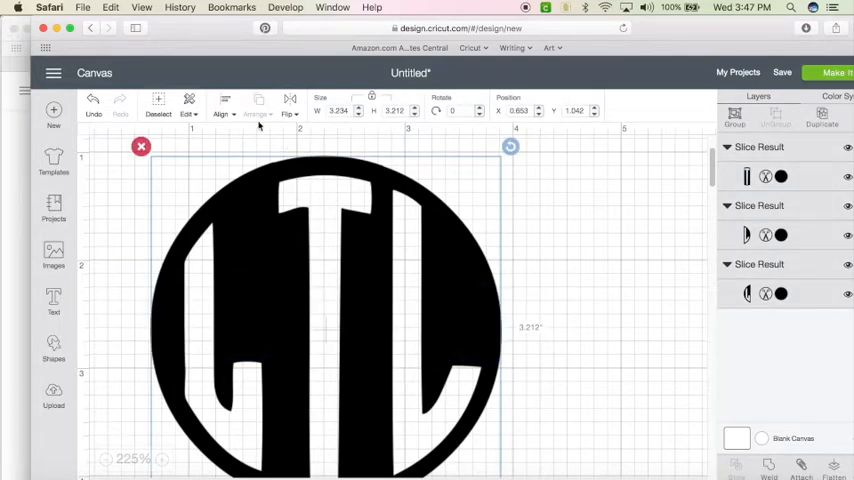
Distribute the pieces horizontally and slightly shrink the right-hand piece
{"action": "left_click", "coordinate": [221, 108]}
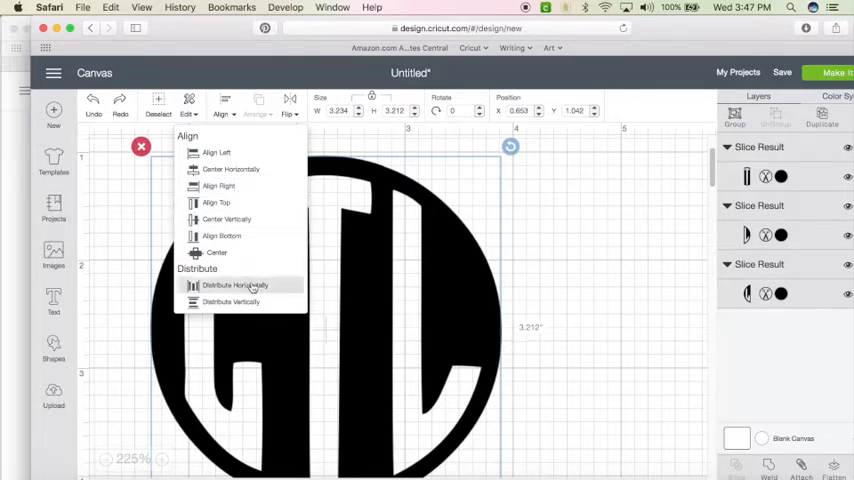
{"action": "left_click", "coordinate": [236, 285]}
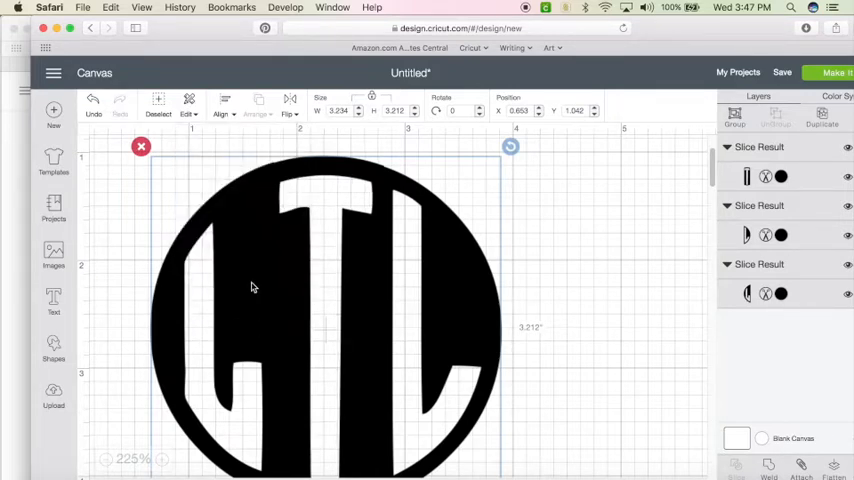
{"action": "left_click", "coordinate": [220, 105]}
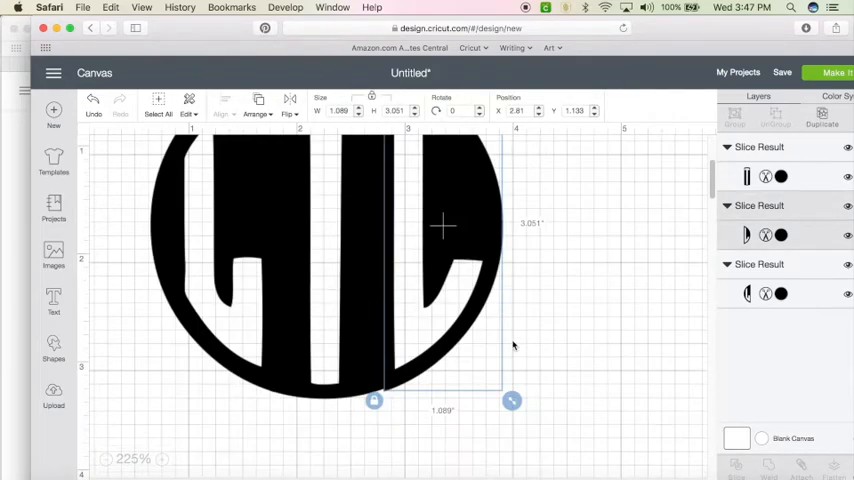
{"action": "left_click_drag", "start_coordinate": [512, 400], "coordinate": [509, 392]}
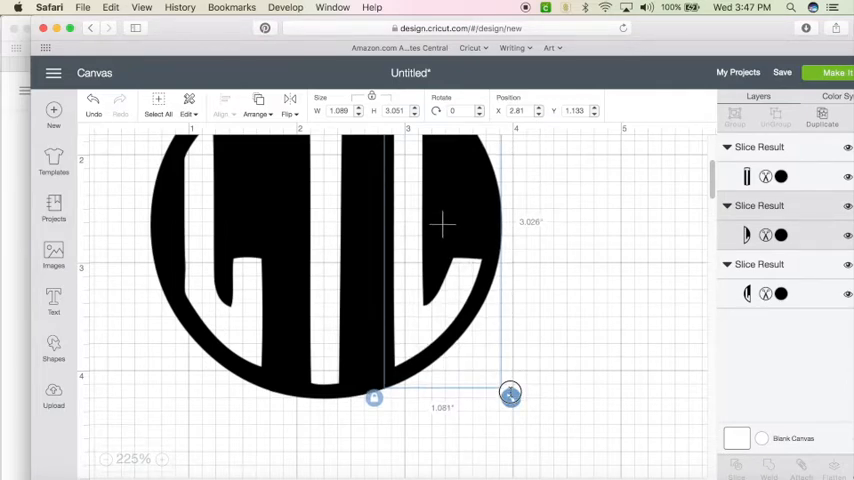
{"action": "left_click", "coordinate": [565, 373]}
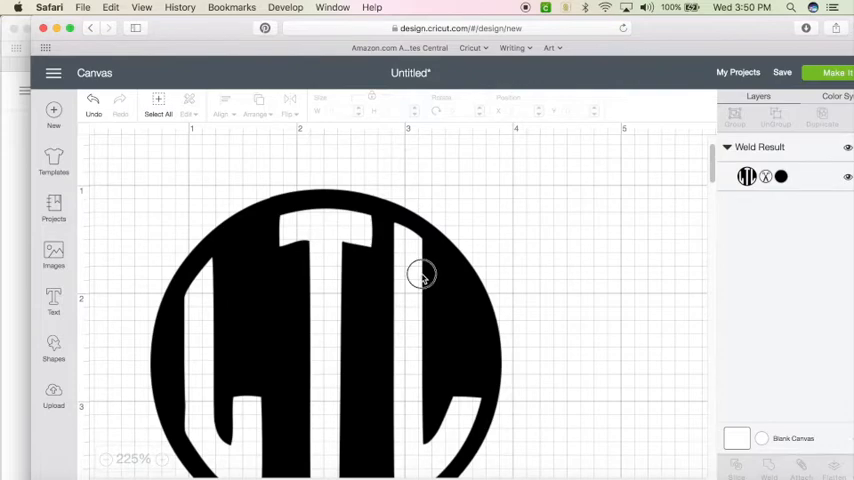
Select the welded monogram and send it to the Prepare mat screen with Make It
{"action": "left_click", "coordinate": [420, 273]}
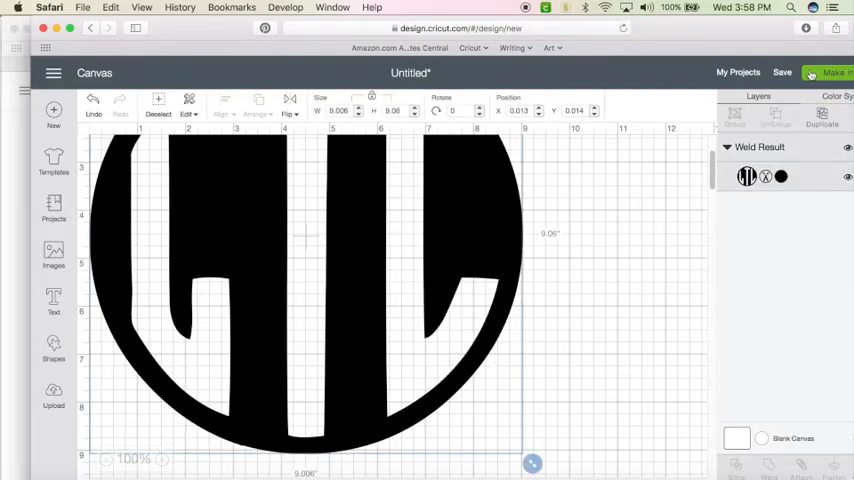
{"action": "left_click", "coordinate": [830, 72]}
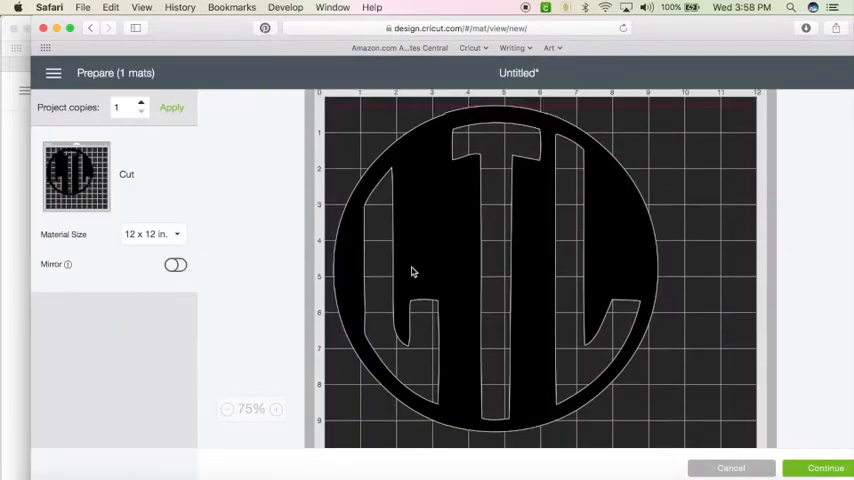
{"action": "mouse_move", "coordinate": [461, 153]}
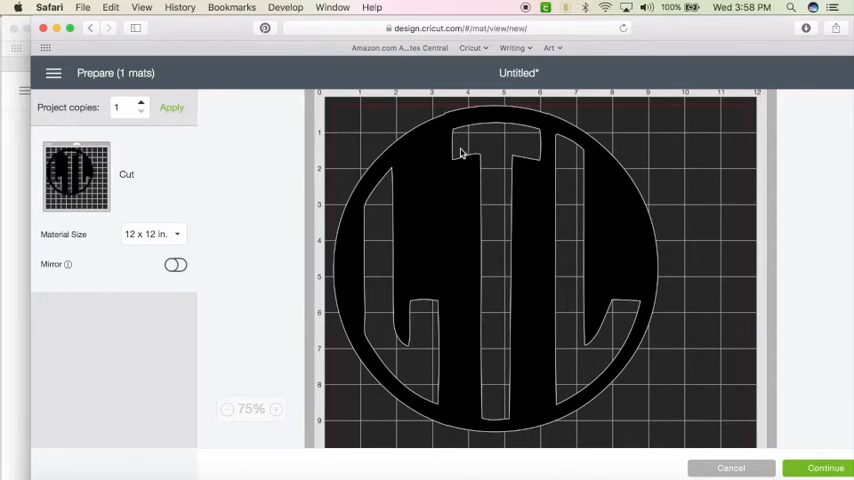
{"action": "mouse_move", "coordinate": [613, 359]}
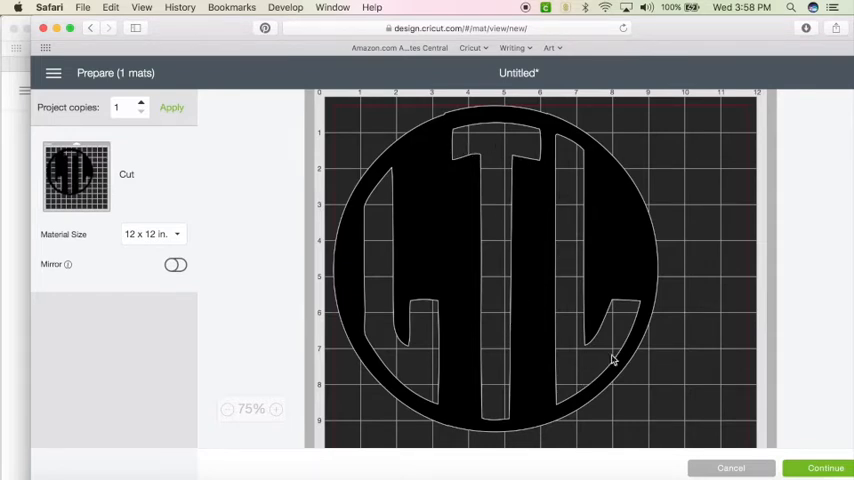
{"action": "mouse_move", "coordinate": [464, 384]}
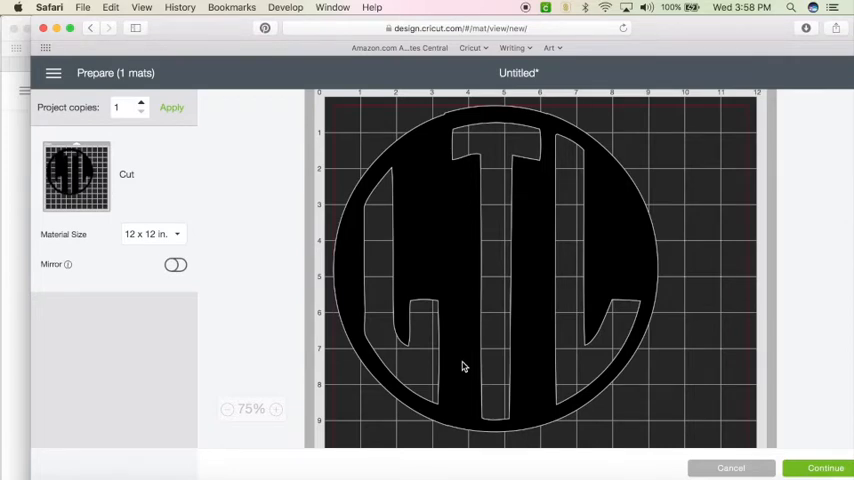
{"action": "mouse_move", "coordinate": [585, 332]}
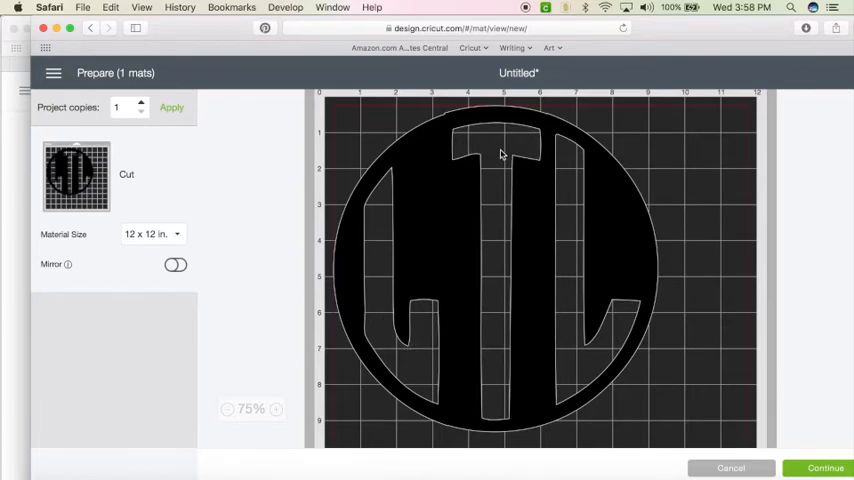
{"action": "mouse_move", "coordinate": [578, 190]}
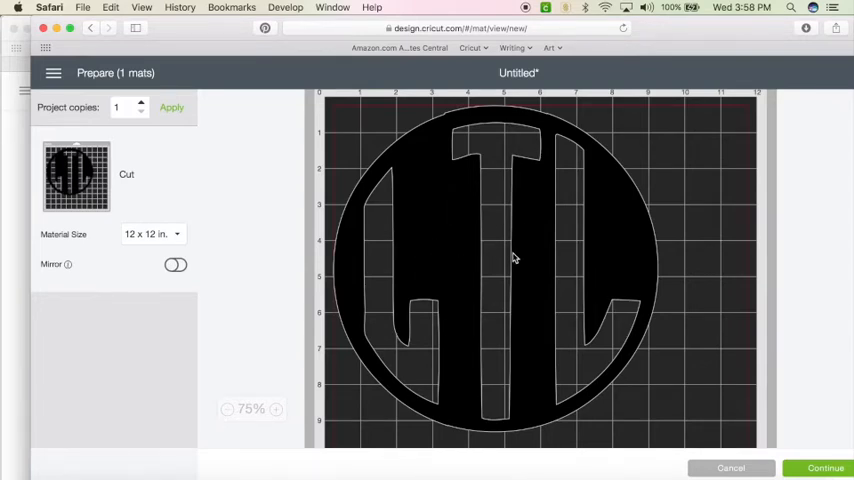
{"action": "mouse_move", "coordinate": [470, 380]}
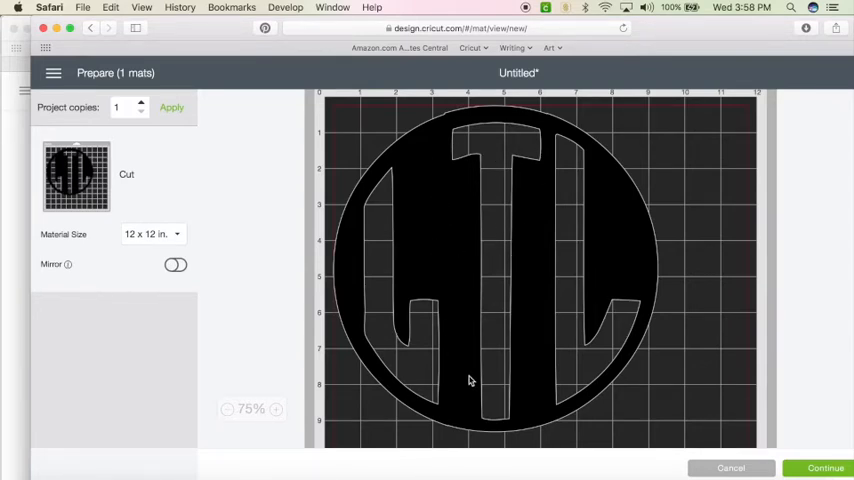
{"action": "mouse_move", "coordinate": [470, 364]}
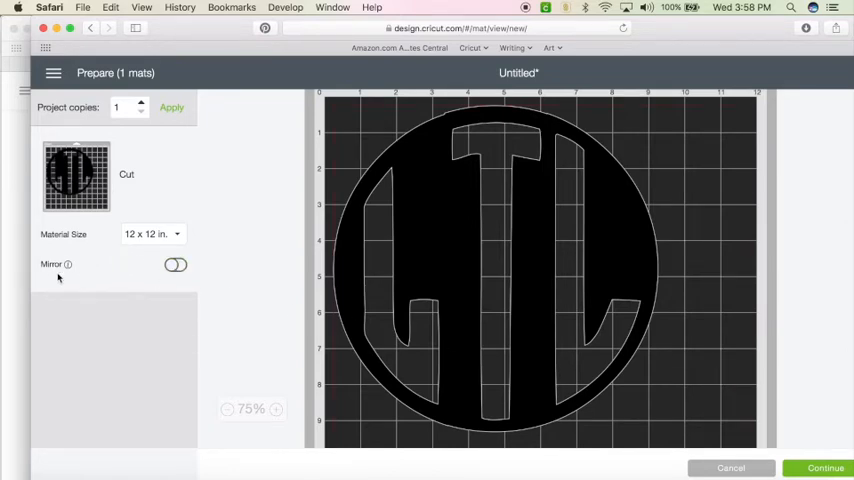
Toggle Mirror on to flip the monogram on the mat, then switch it back off
{"action": "left_click", "coordinate": [175, 264]}
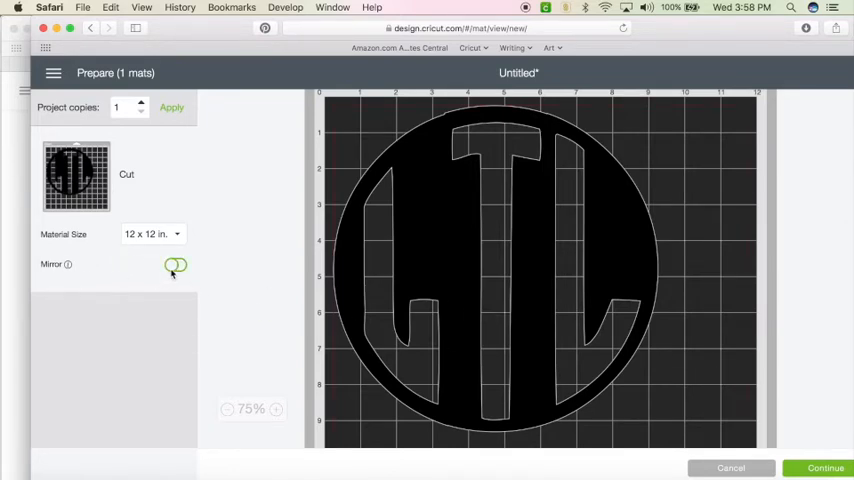
{"action": "left_click", "coordinate": [175, 264]}
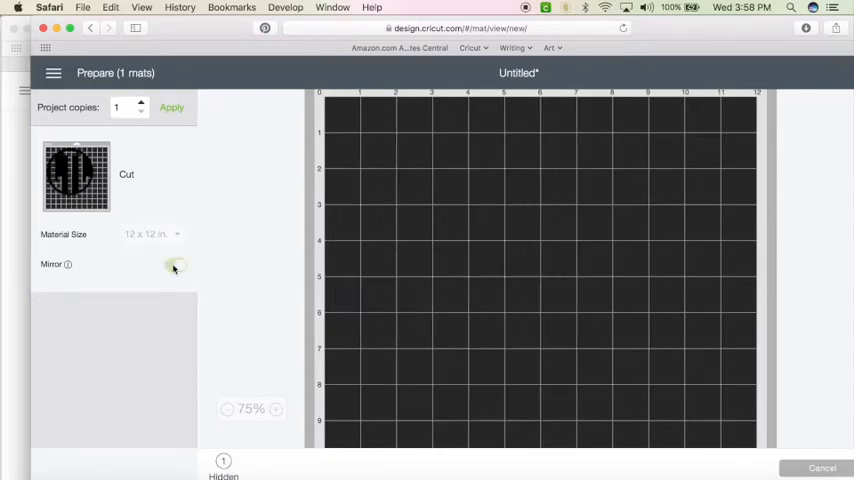
{"action": "left_click", "coordinate": [176, 264]}
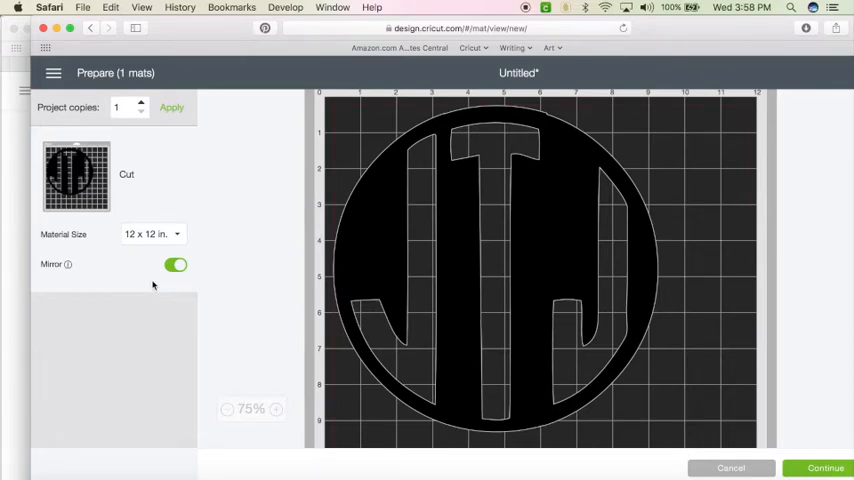
{"action": "mouse_move", "coordinate": [156, 285]}
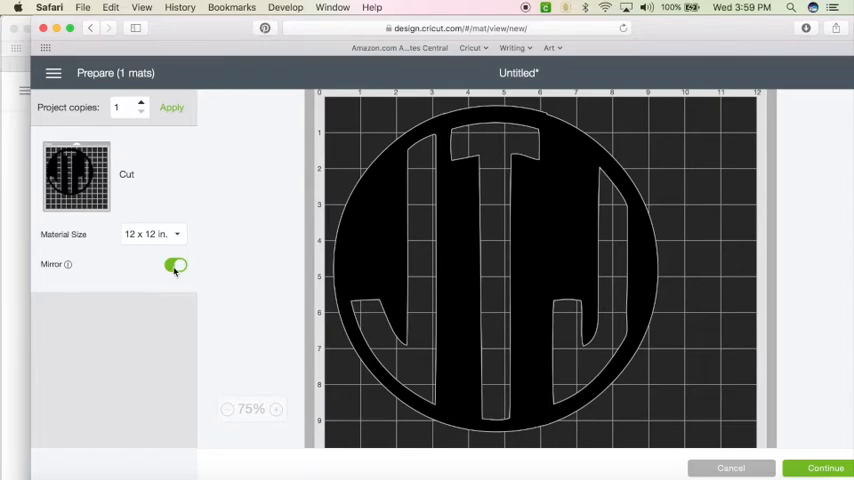
{"action": "left_click", "coordinate": [176, 264]}
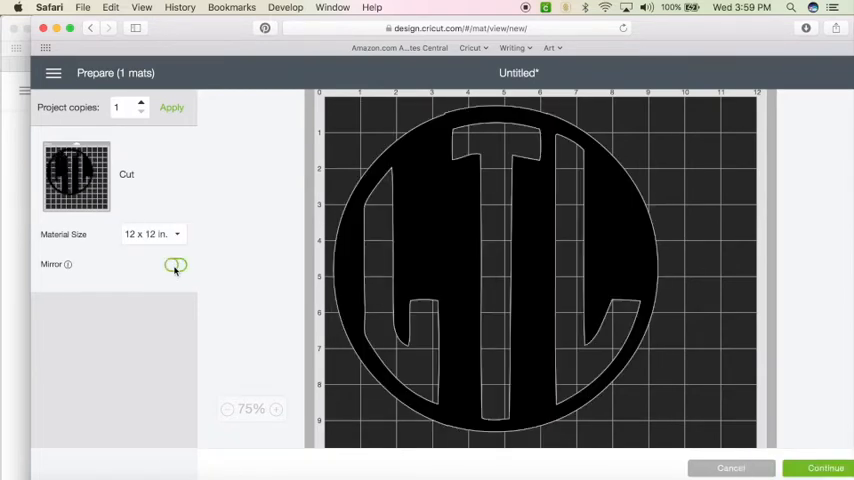
{"action": "left_click", "coordinate": [175, 264]}
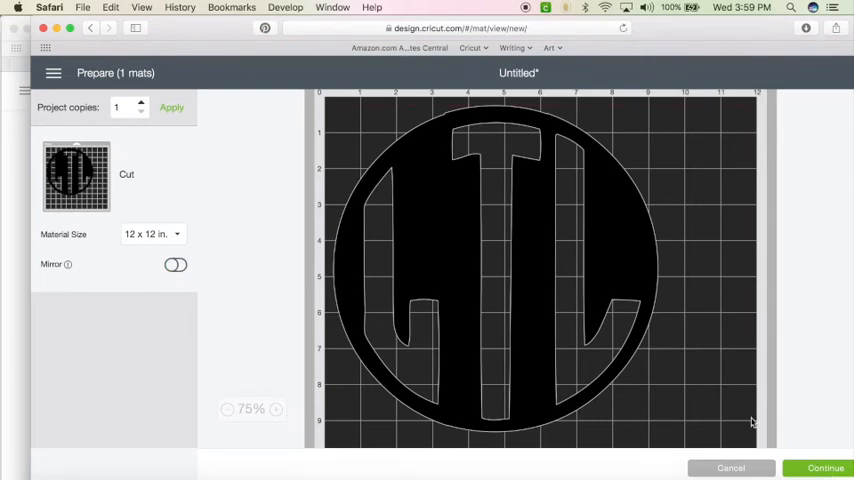
{"action": "mouse_move", "coordinate": [99, 61]}
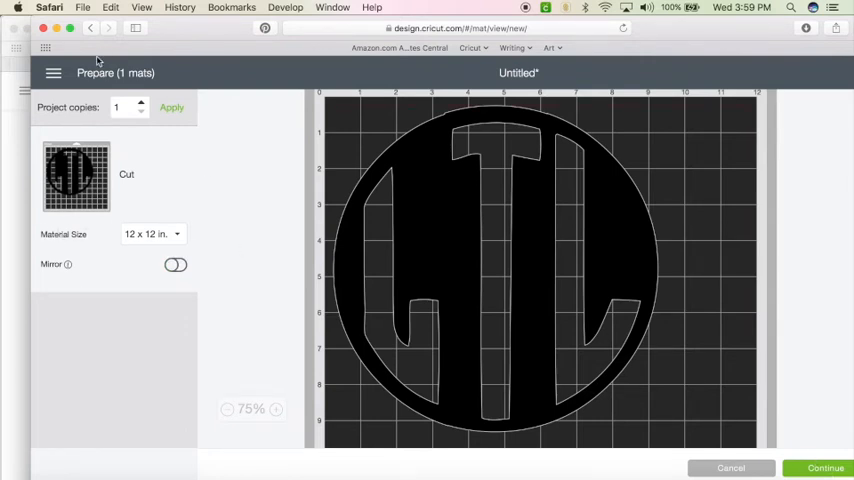